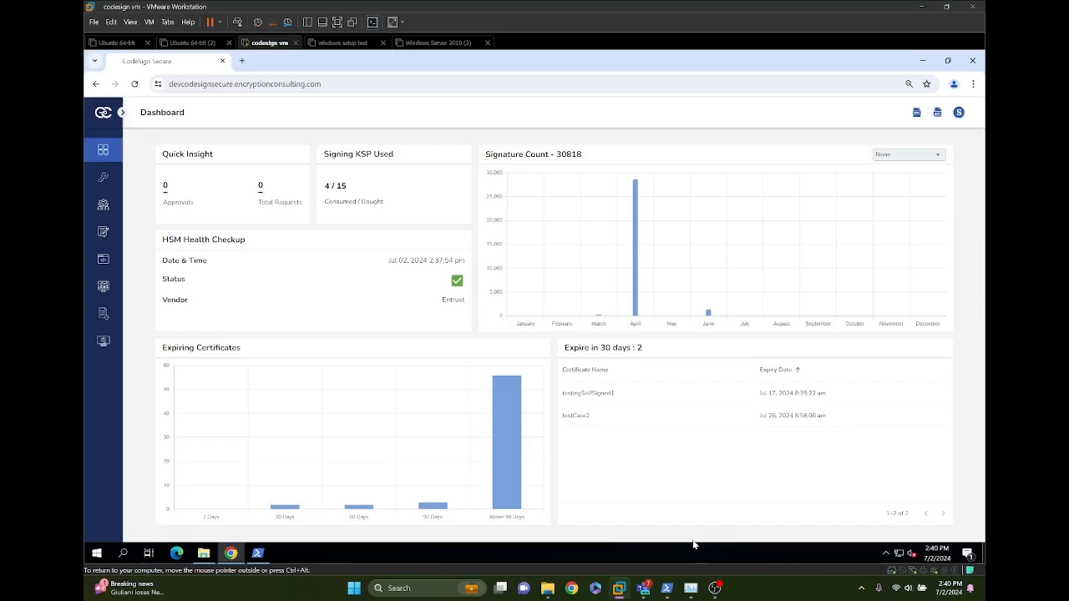
mouse_move(84, 114)
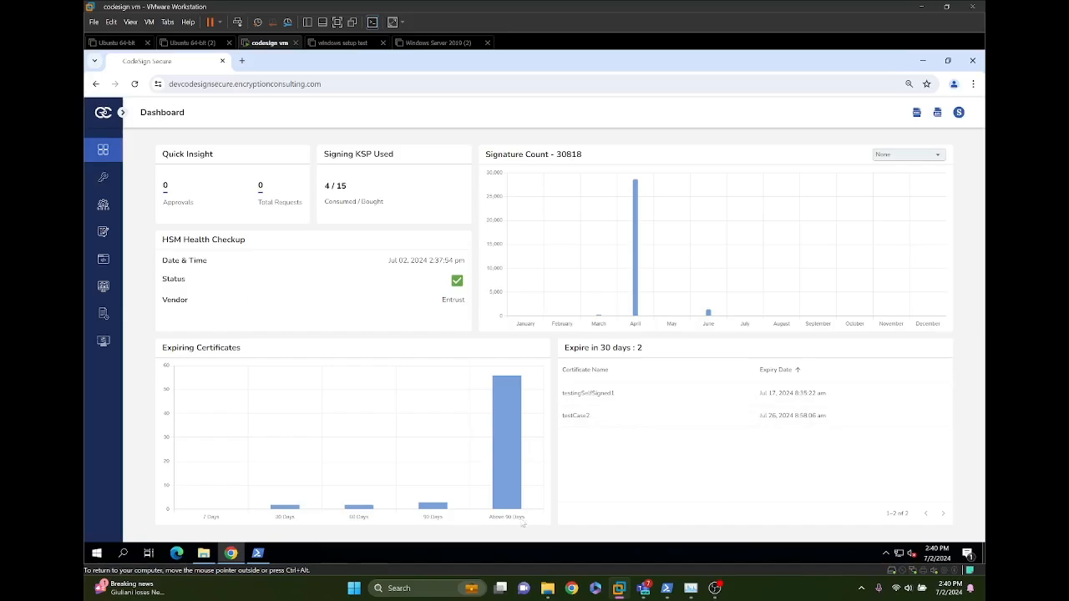
- Bring up Windows search from the taskbar to look for PowerShell
left_click(354, 588)
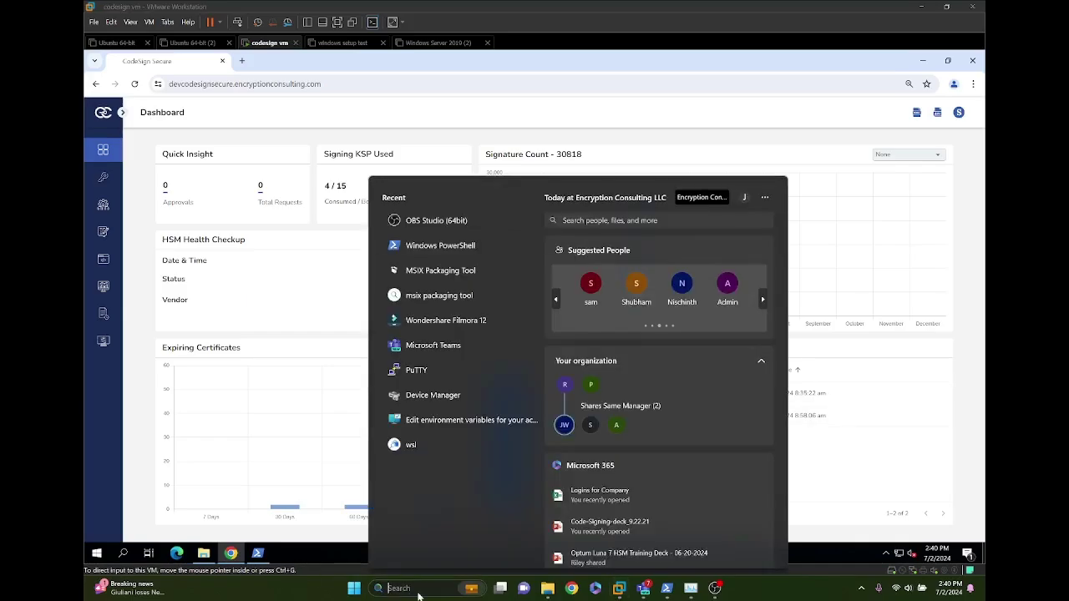
- Launch PowerShell via 'power' and cd into the App Certification Kit folder, trying makeappx pack on HelloWorld.msix
type("power")
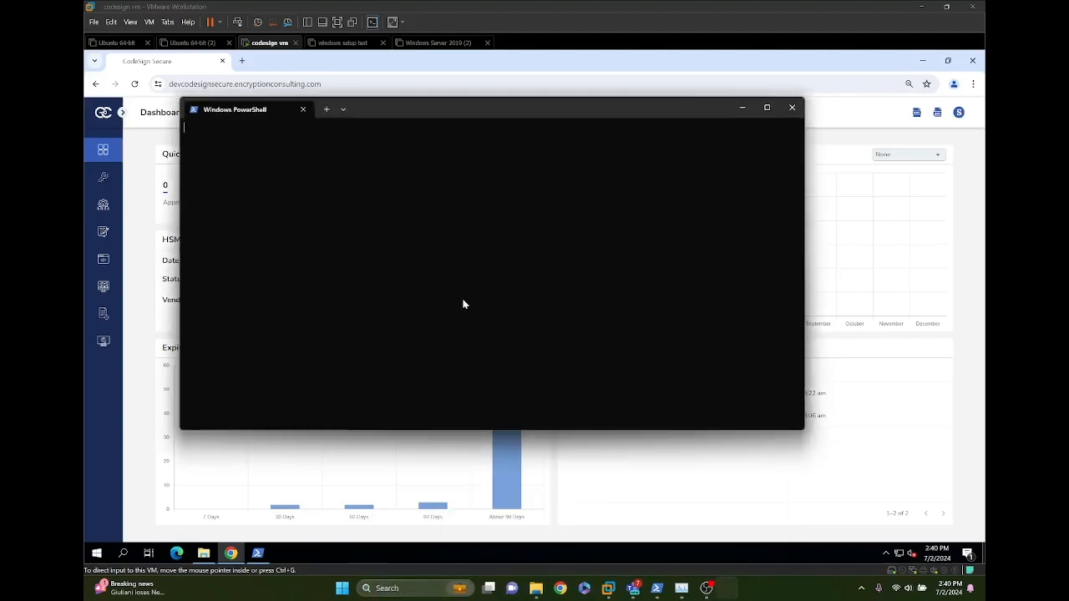
type("./makeappx pack /p HelloWorld.msix /d appxdemo")
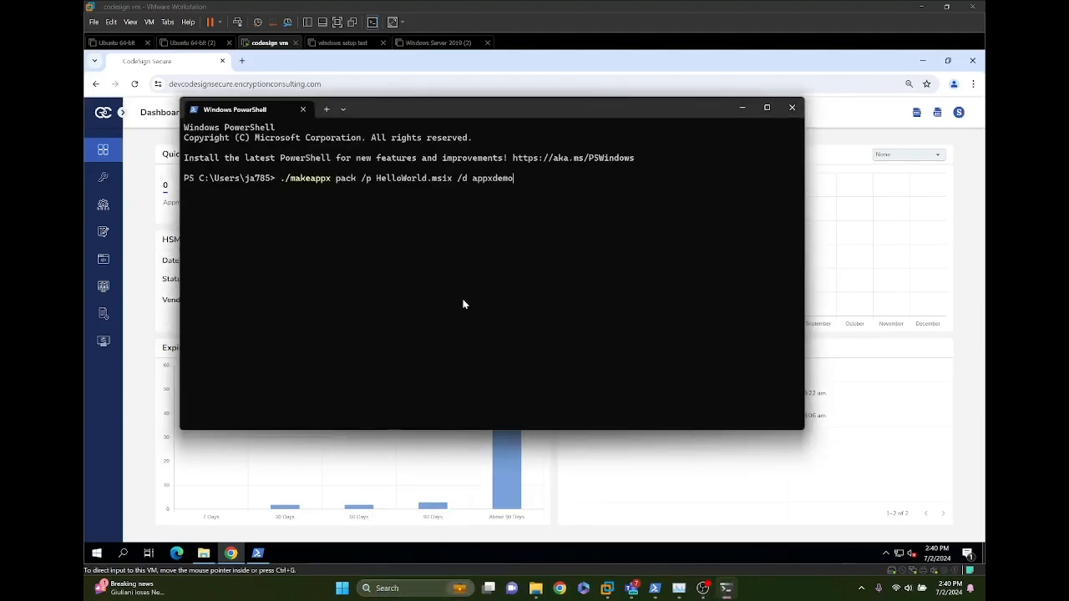
type("cd \"C:\\Program Files (x86)\\Windows Kits\\10\\App Certification Kit\"")
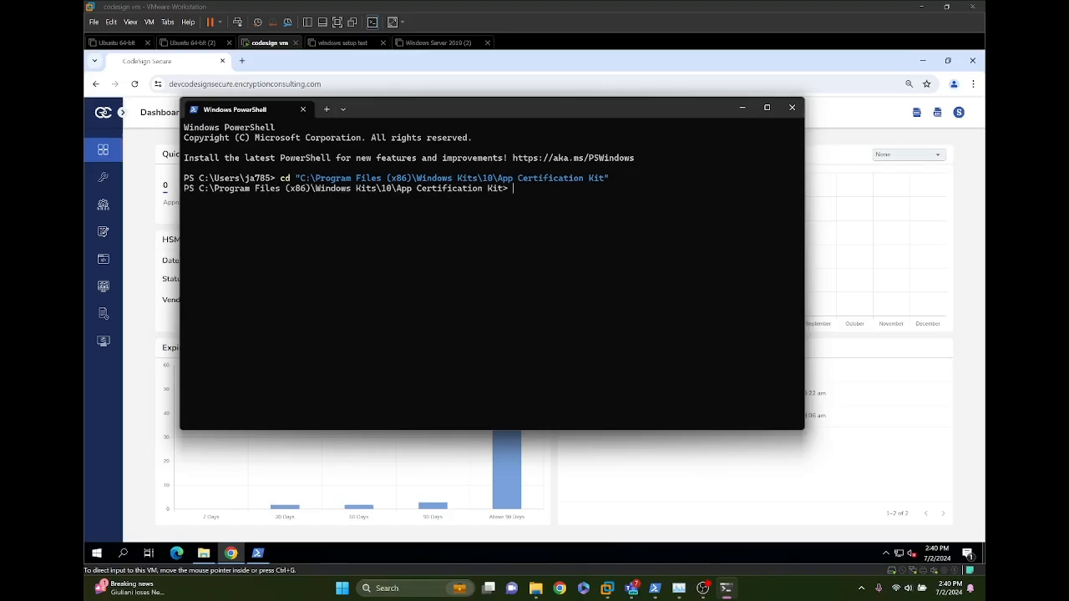
type("cd \"C:\\Program Files (x86)\\Windows Kits\\10\\App Certification Kit\"")
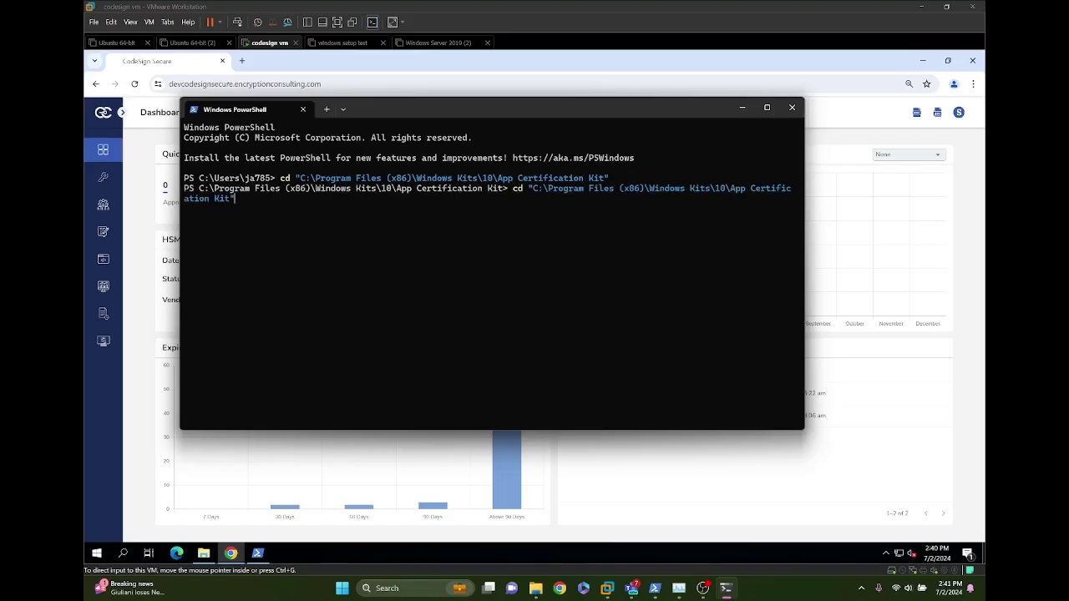
type("./makeappx pack /p HelloWorld.msix /d appxdemo")
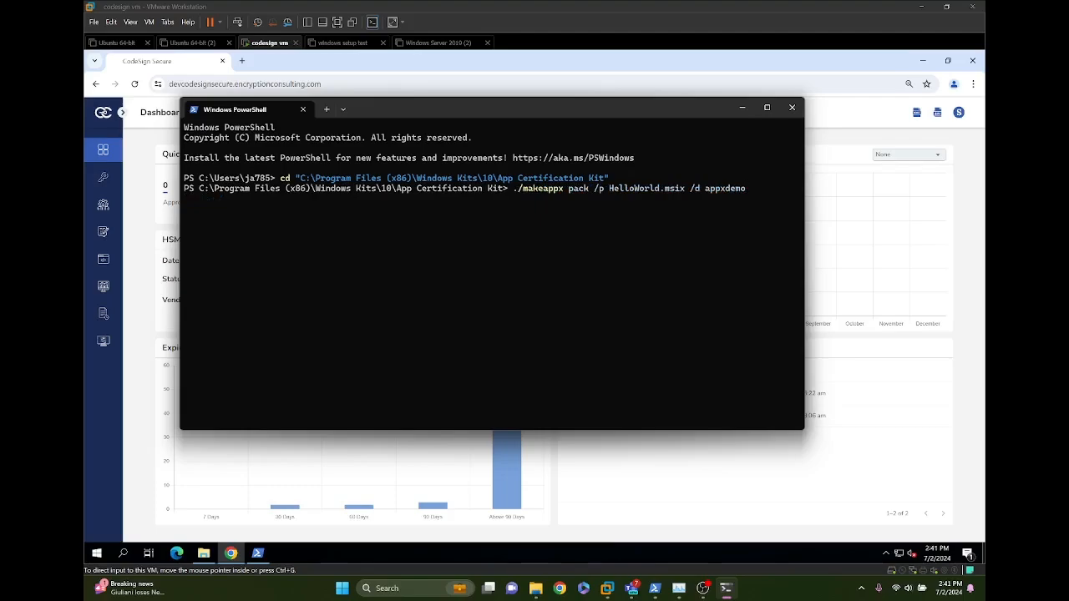
- Run .\makeappx unpack /p Desktop\HelloWorld.appx /d appxdemo and answer y to overwrite
type(".\\makeappx unpack /p C:\\Users\\ja785\\OneDrive\\Desktop\\HelloWorld.appx /d appxdemo")
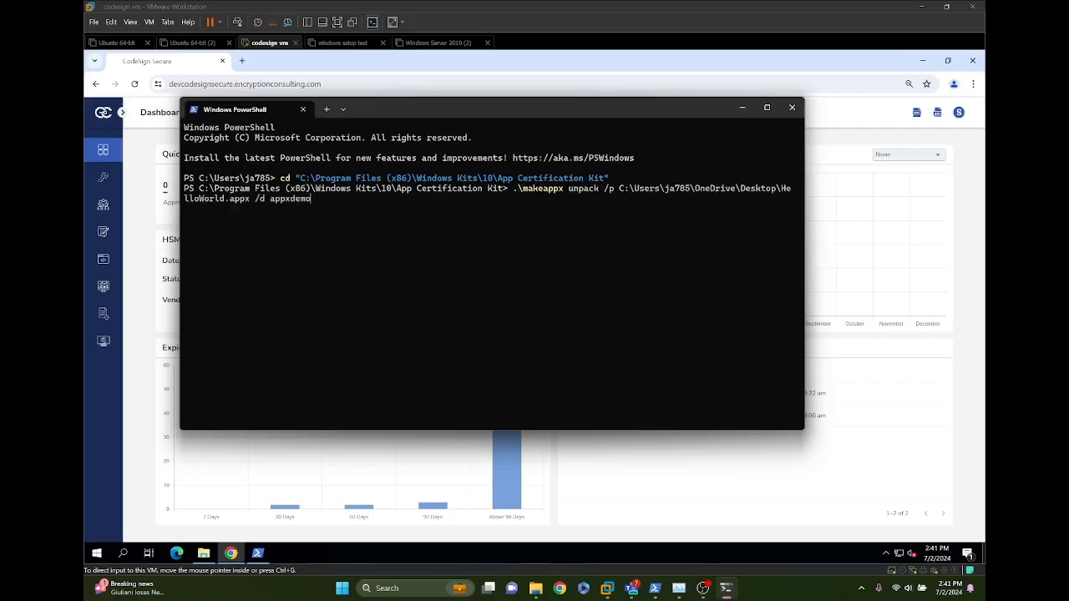
type("./makeappx pack /p HelloWorld.appx /d appxdemo")
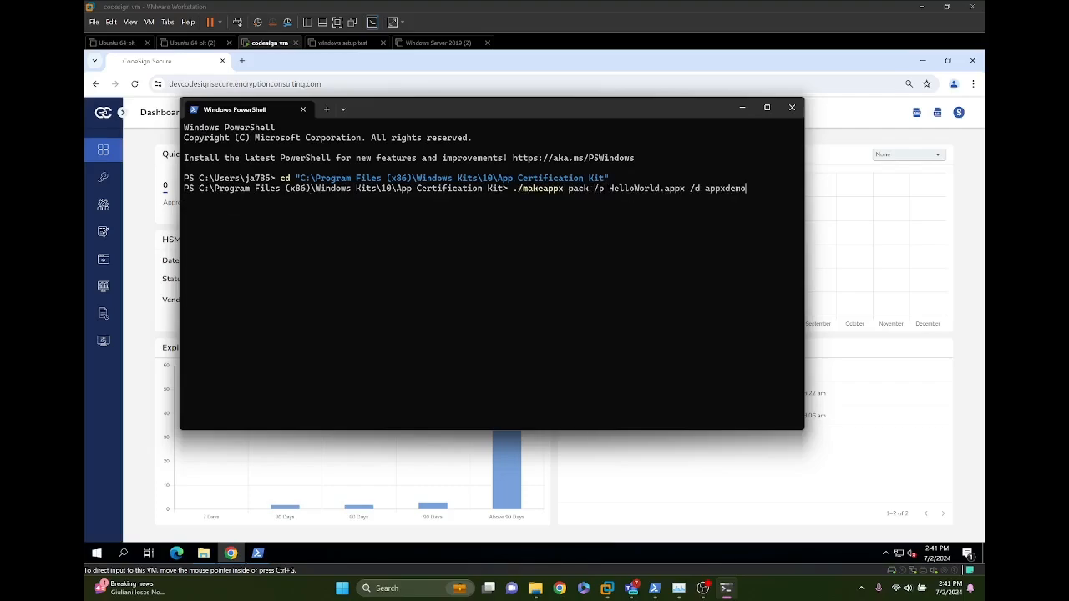
type(".\\makeappx unpack /p C:\\Users\\ja785\\OneDrive\\Desktop\\HelloWorld.appx /d appxdemo")
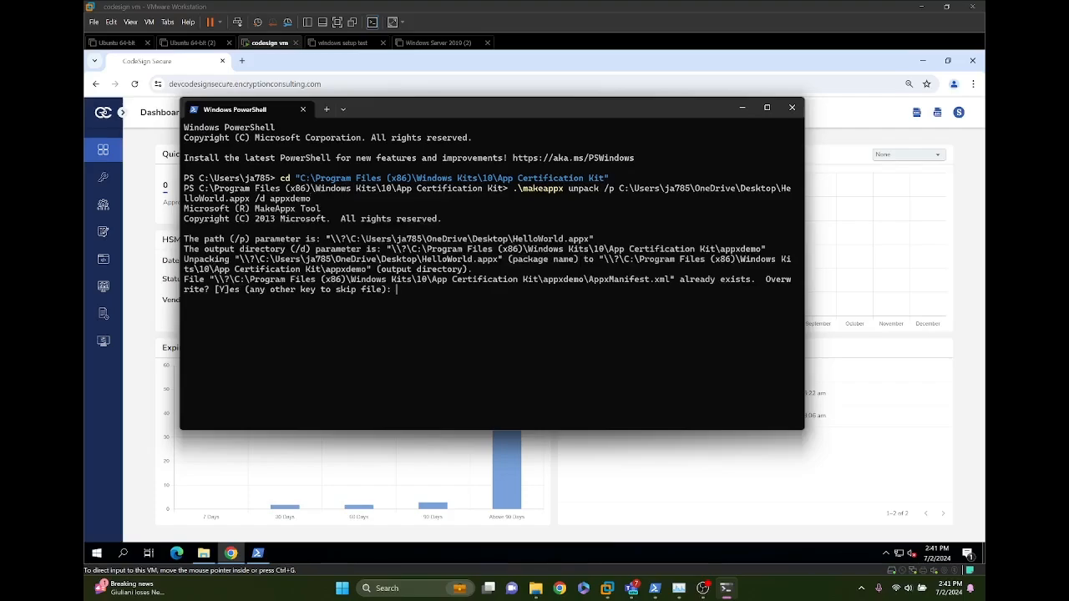
type("y")
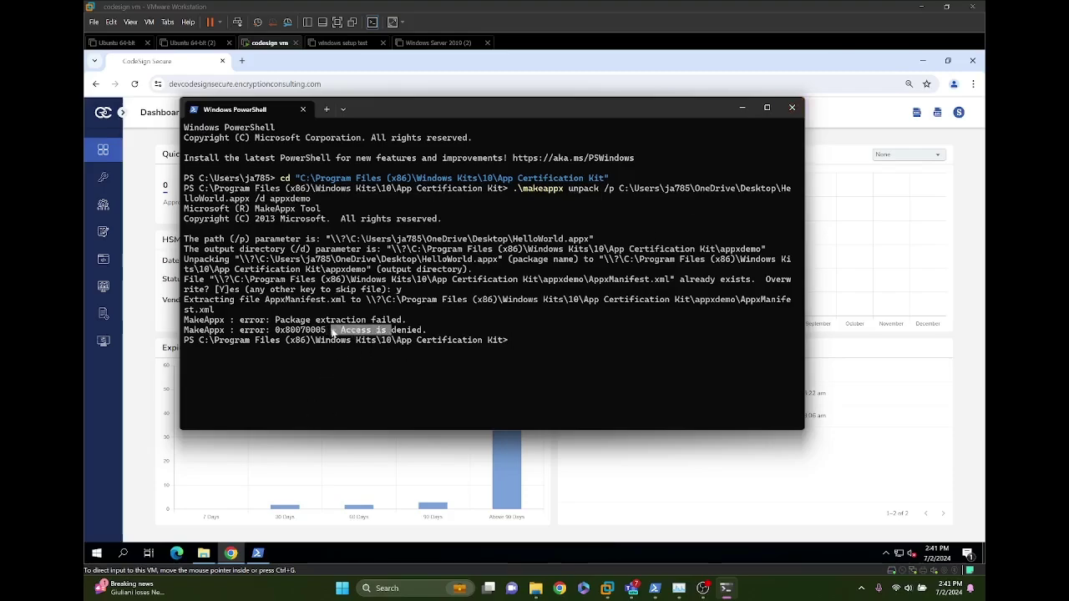
mouse_move(424, 329)
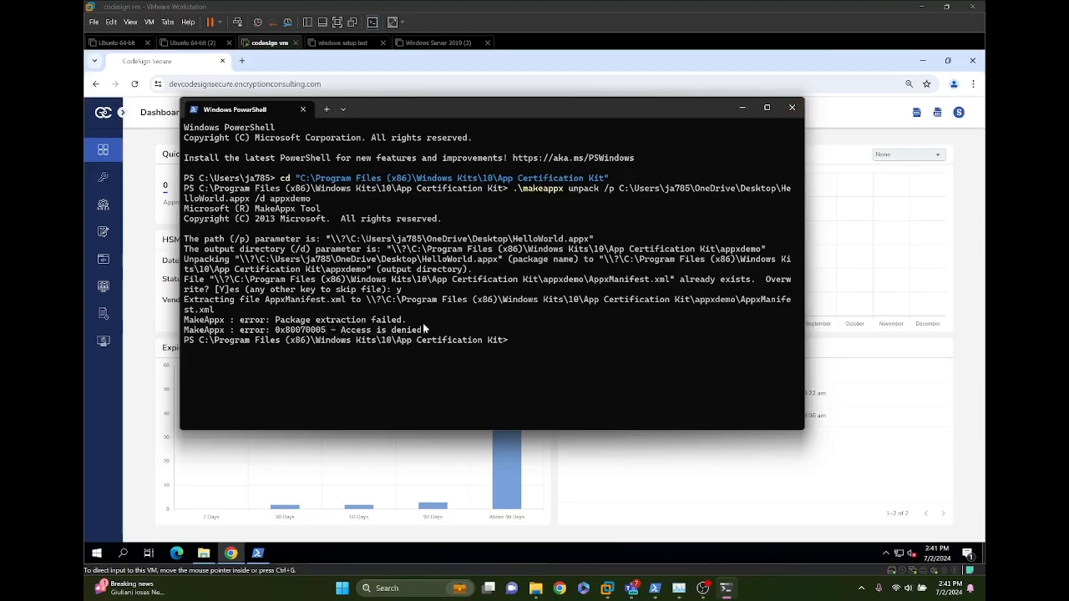
- Select the 'Access is denied' error, then close the non-admin PowerShell window
double_click(370, 331)
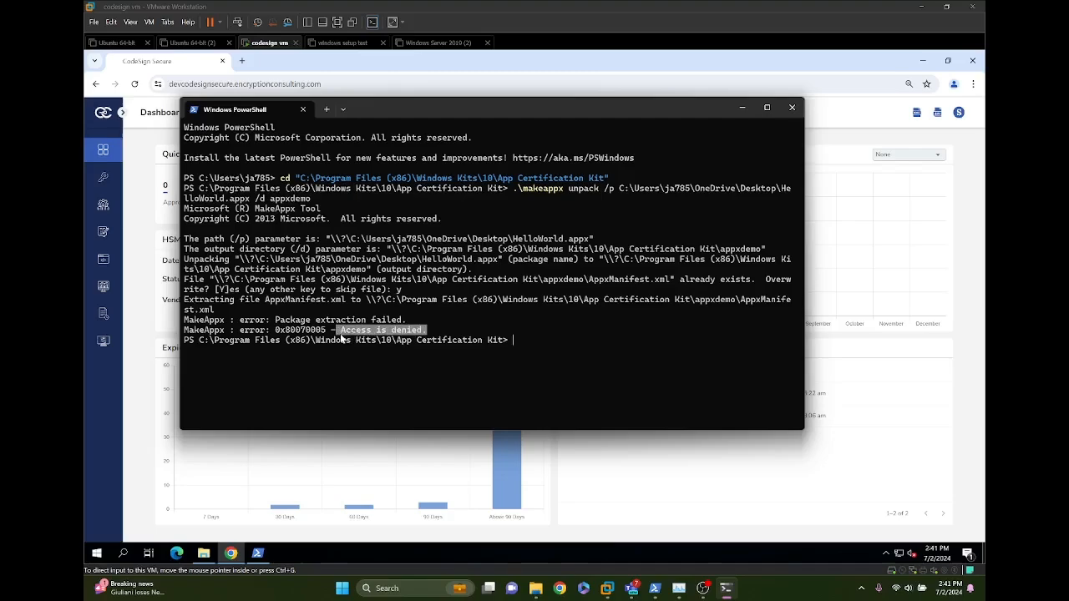
left_click(792, 107)
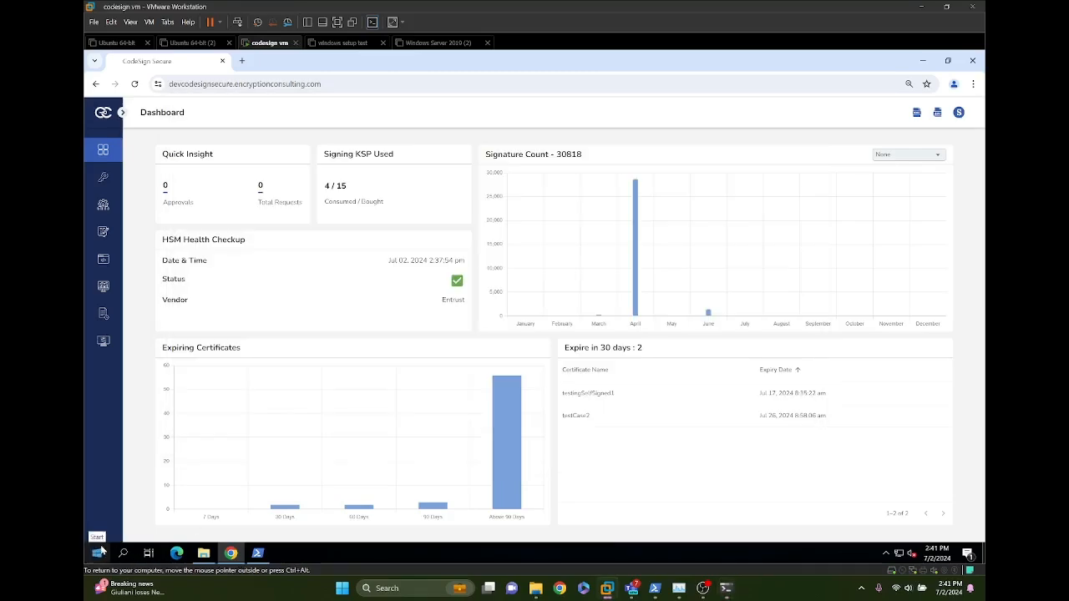
- In admin PowerShell, cd to App Certification Kit and unpack HelloWorld.appx into appxdemo, answering y to both overwrites
left_click(97, 553)
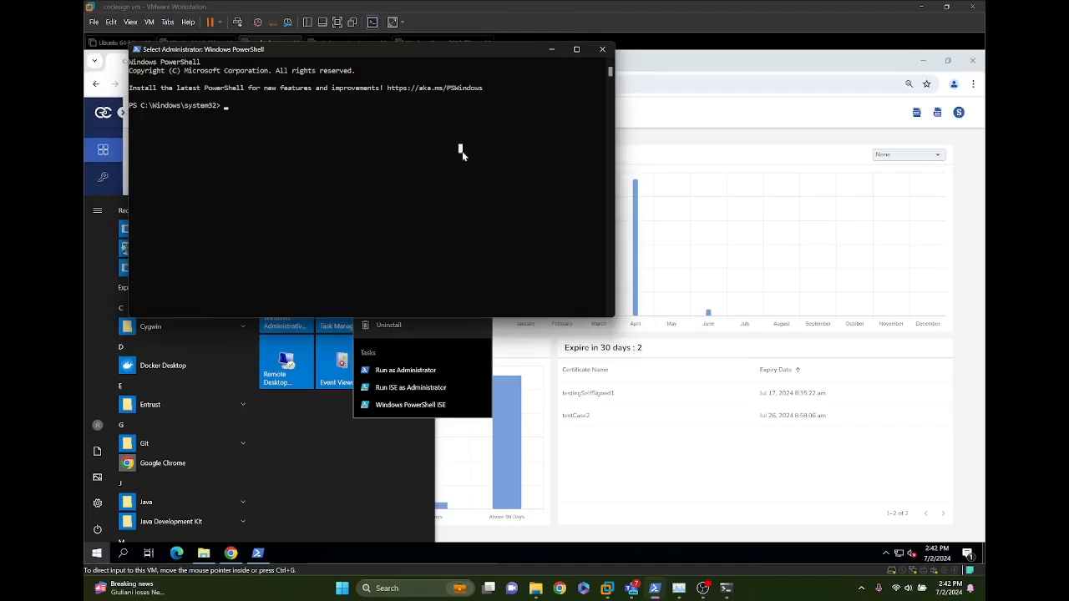
type("cd \"C:\\Program Files (x86)\\Windows Kits\\10\\App Certification Kit\"")
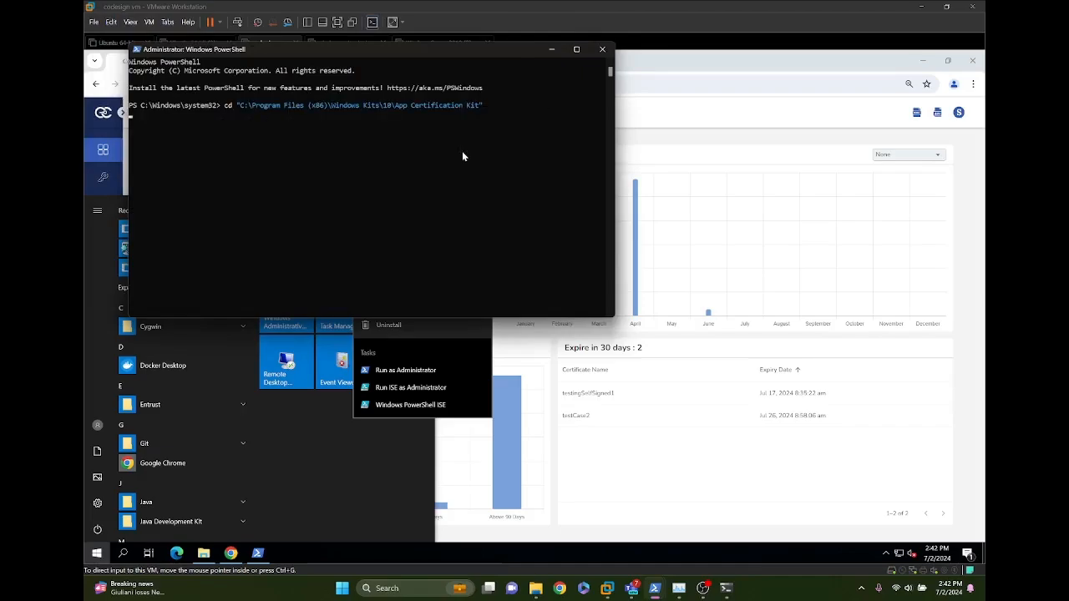
type(".\\makeappx unpack /p C:\\Users\\ja785\\OneDrive\\Desktop\\HelloWorld.appx /d appxdemo")
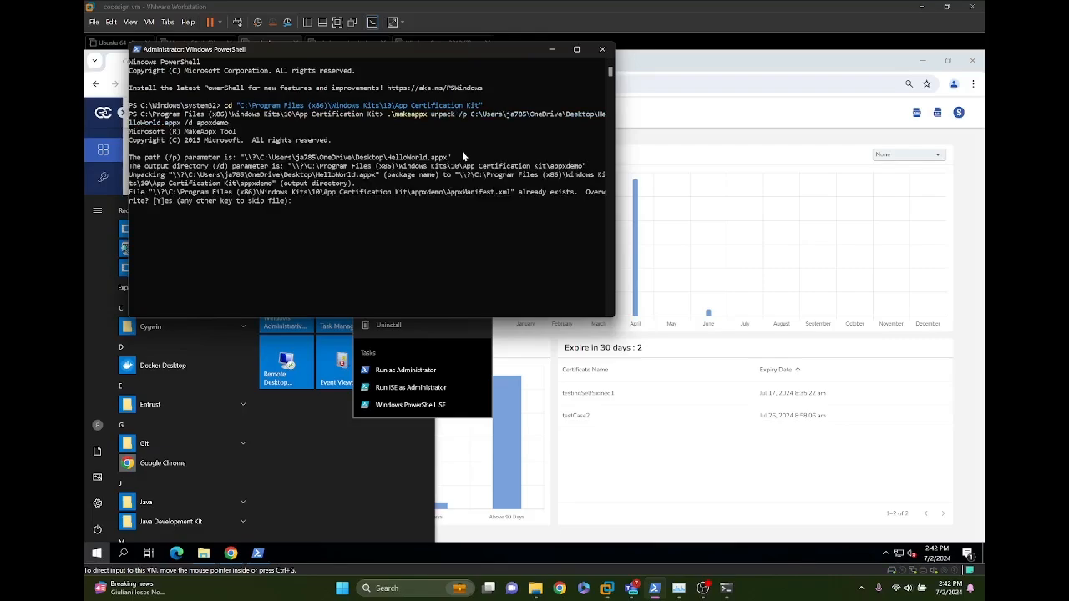
type("y")
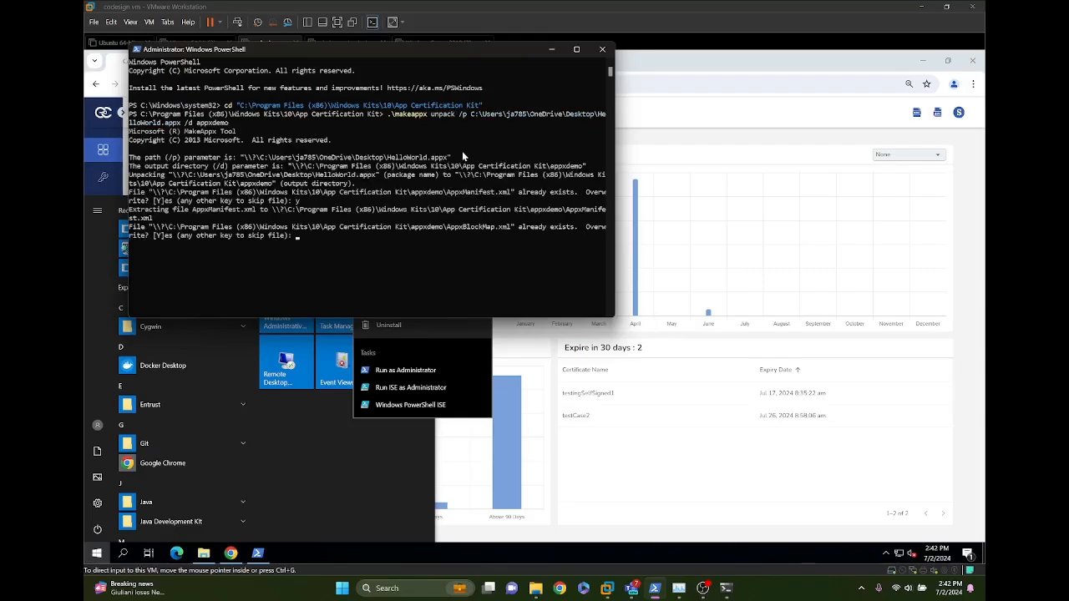
type("y")
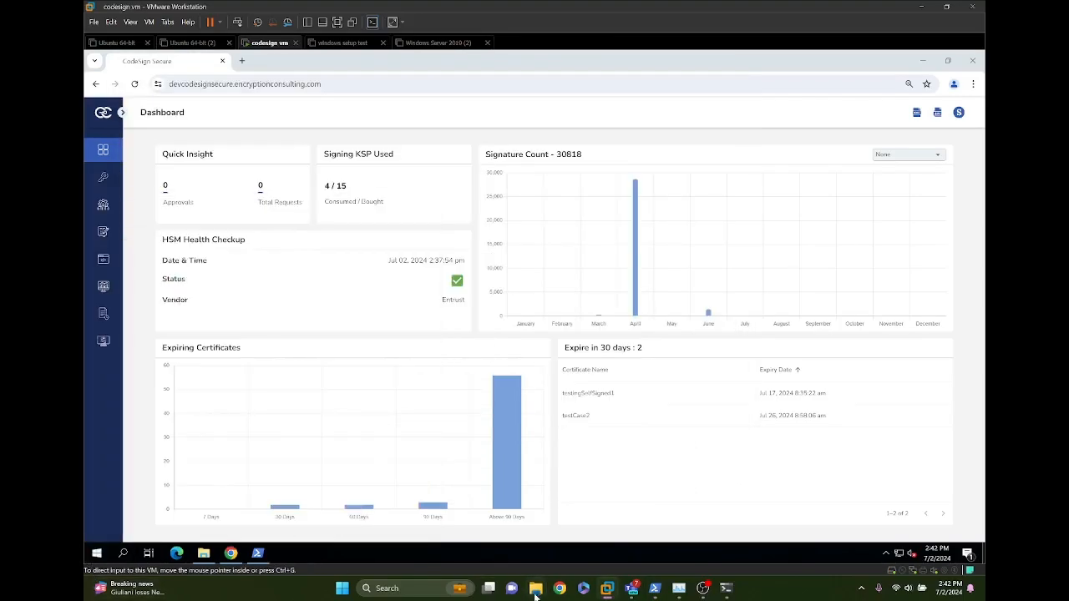
left_click(535, 588)
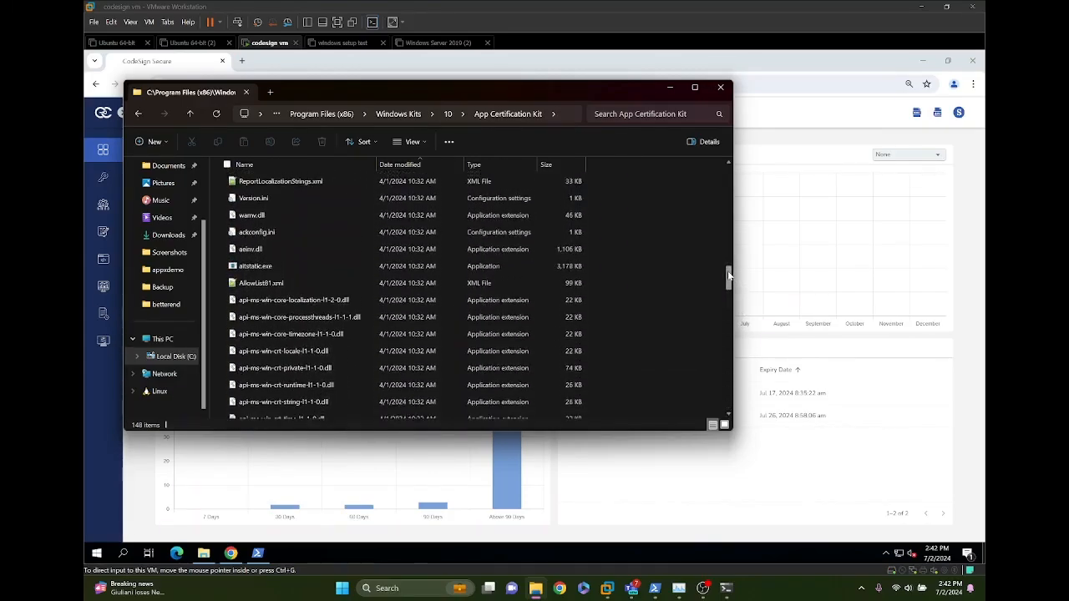
- Browse the unpacked folder and open AppxManifest.xml in Notepad++ for editing
scroll("down", 3)
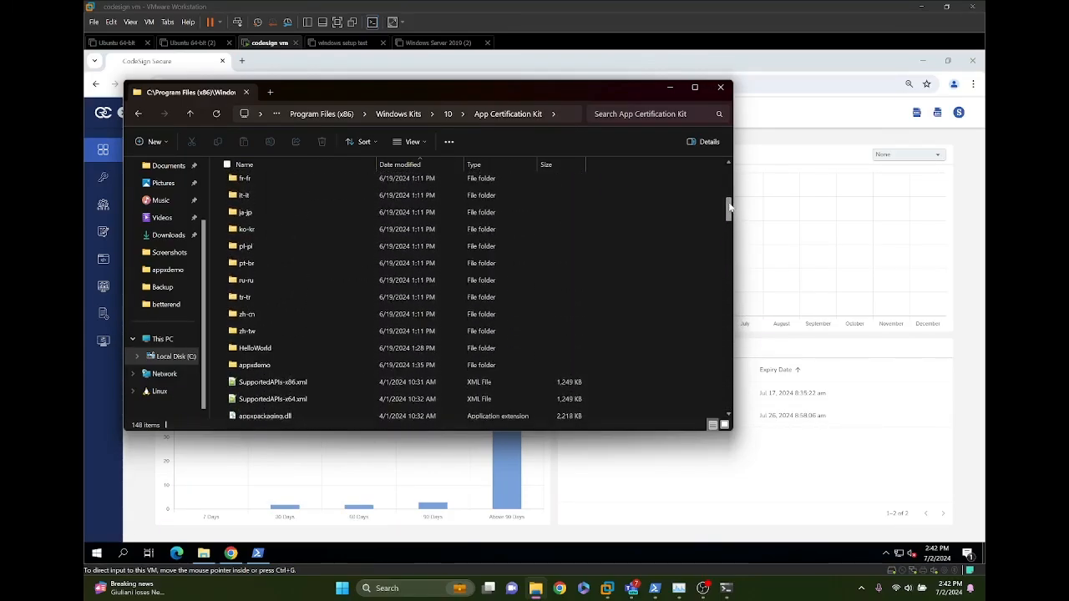
scroll("down", 3)
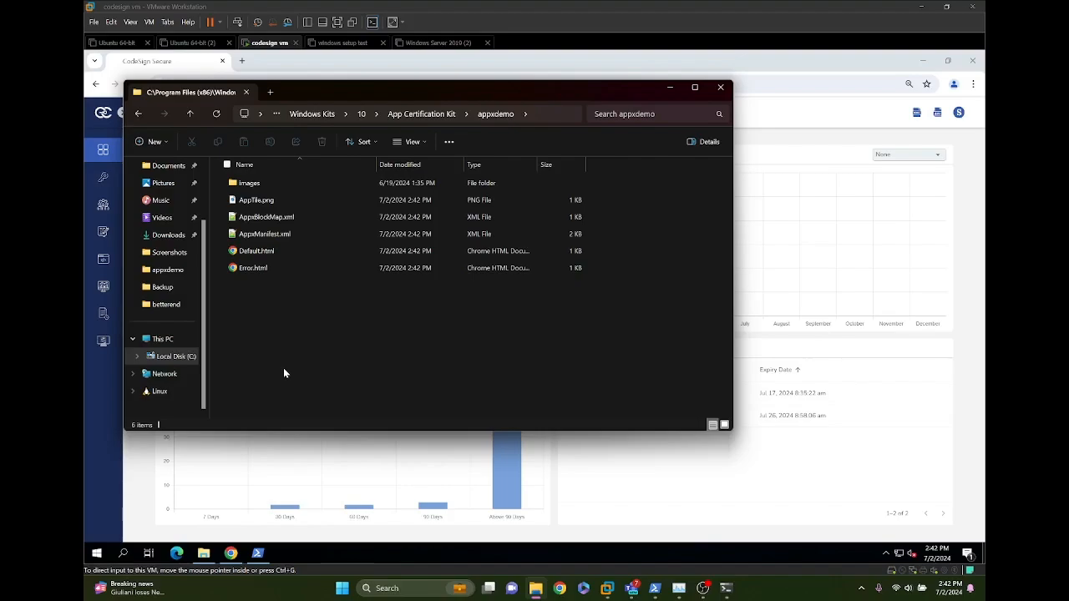
left_click(264, 233)
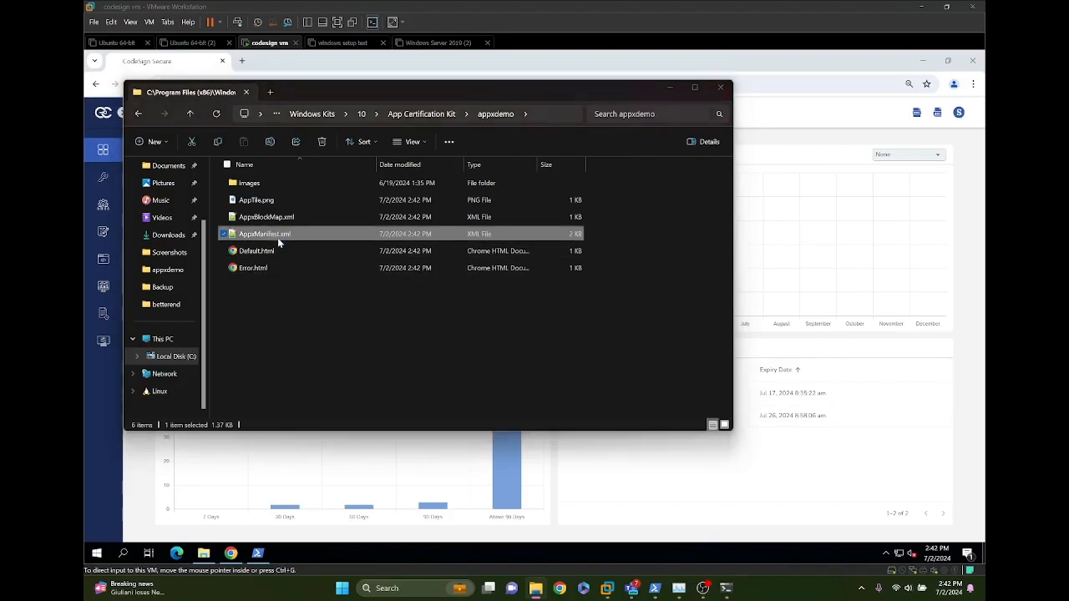
double_click(264, 234)
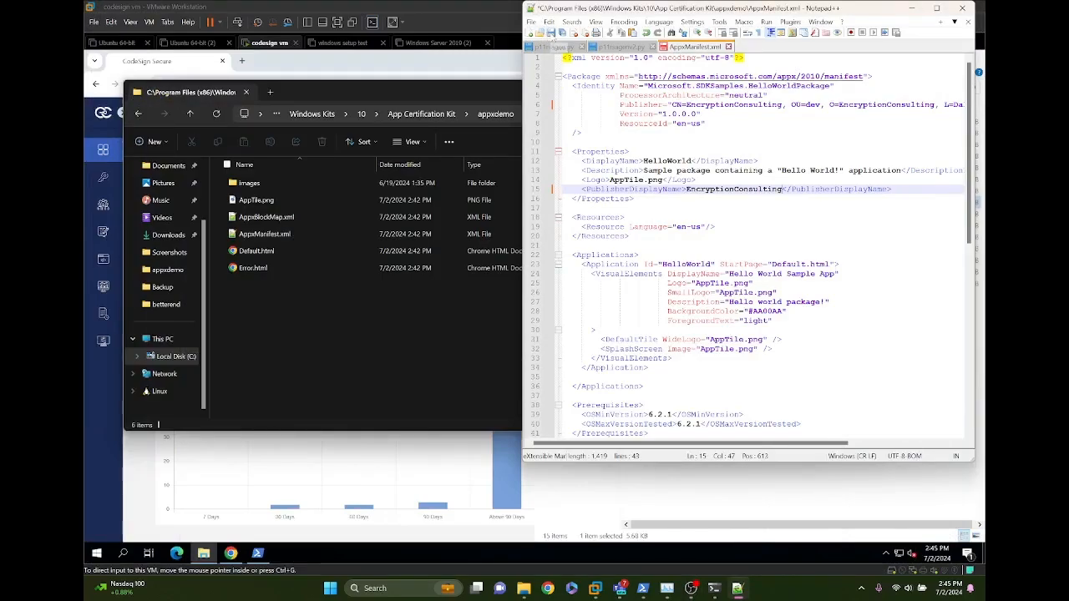
- Save the manifest's edited Publisher and PublisherDisplayName values with Ctrl+S
key("Ctrl+s")
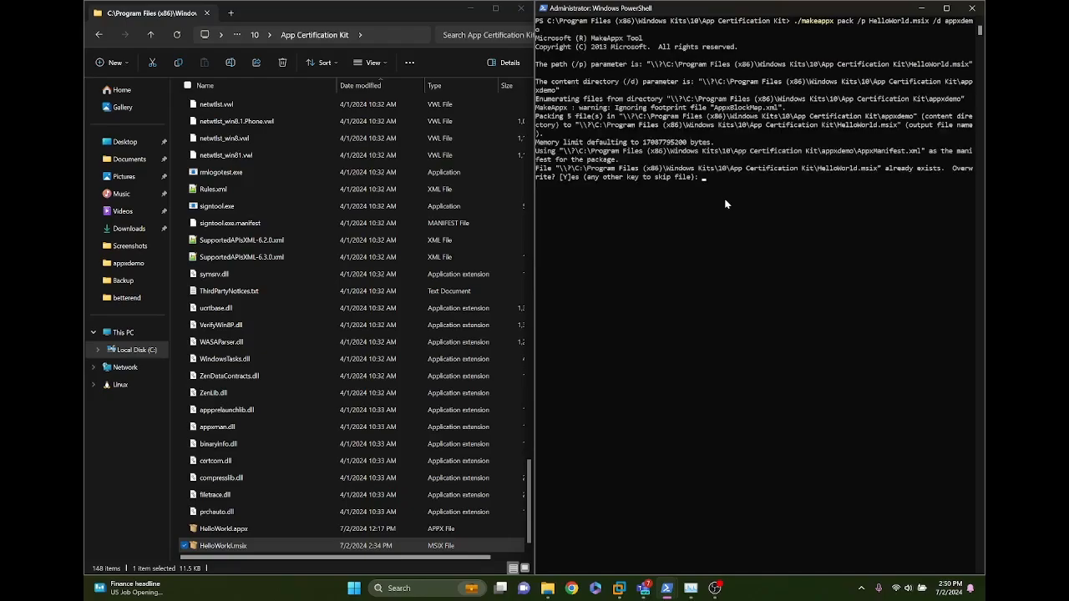
- Answer y to overwrite HelloWorld.msix, then bring up actions on the newly packed file to copy it
type("y")
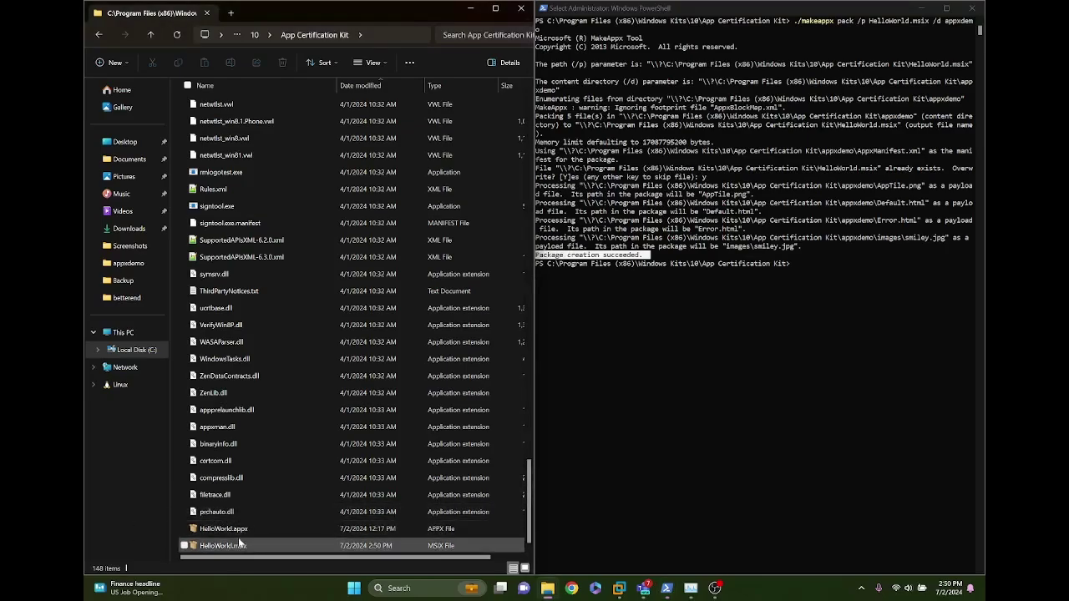
right_click(220, 545)
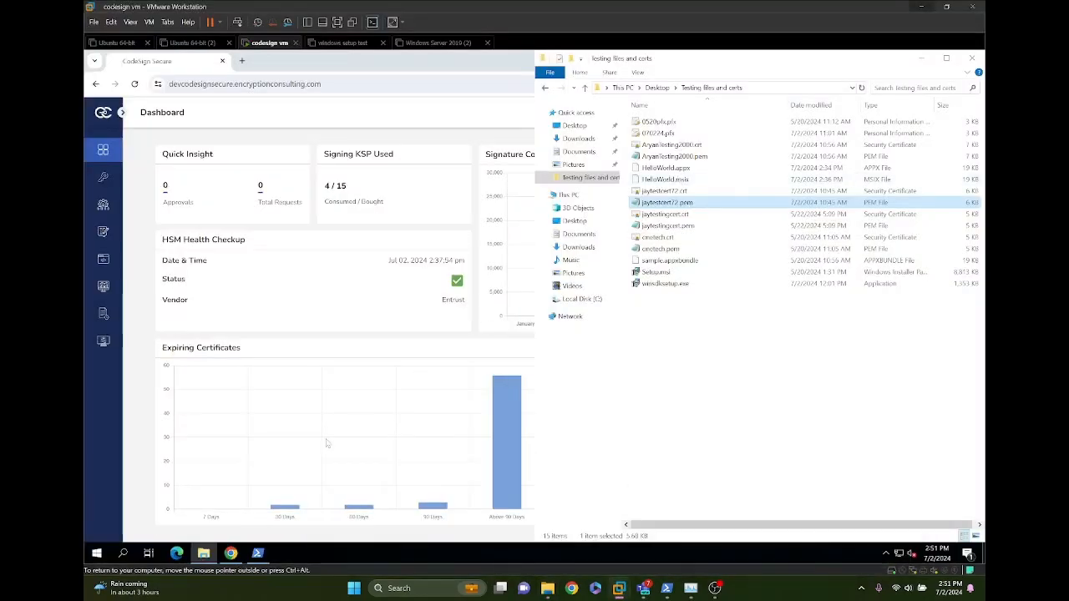
- Paste HelloWorld.msix into the Testing files and certs folder
right_click(675, 341)
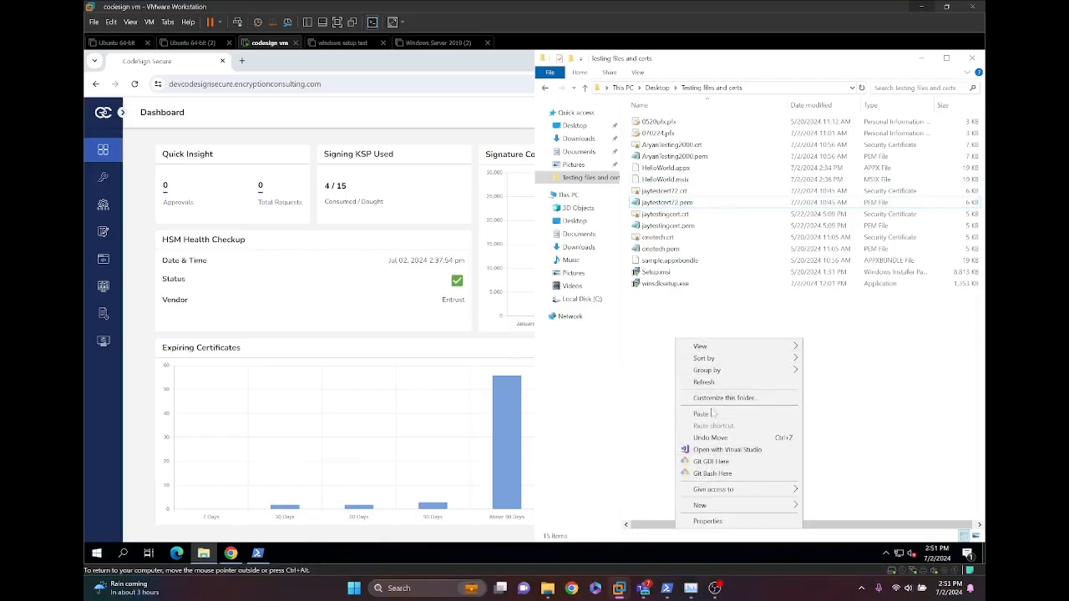
left_click(698, 415)
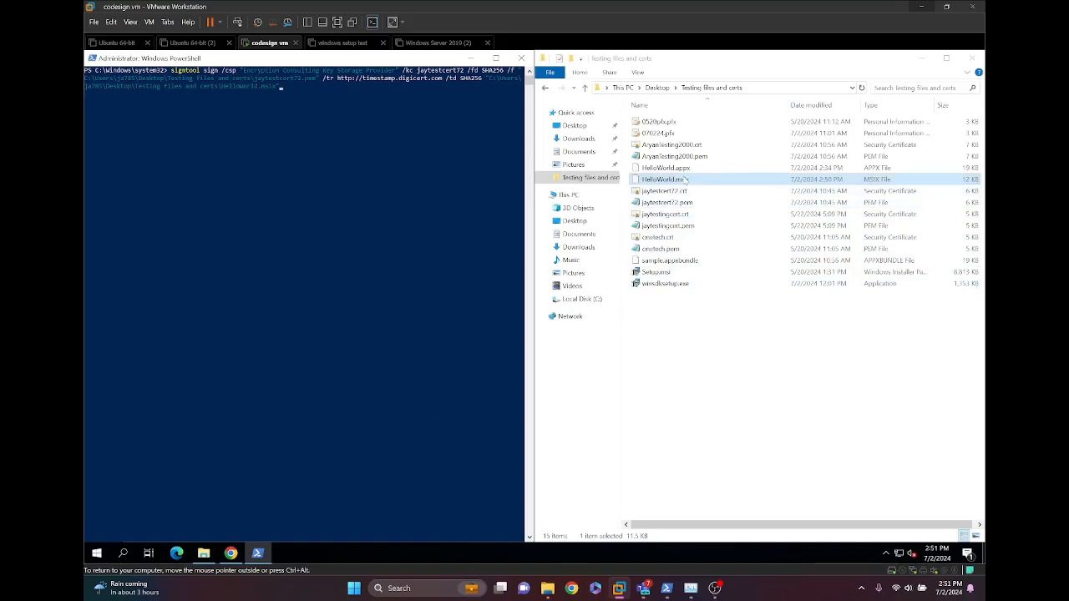
- Review the Properties of HelloWorld.msix and close the dialog with OK
right_click(661, 179)
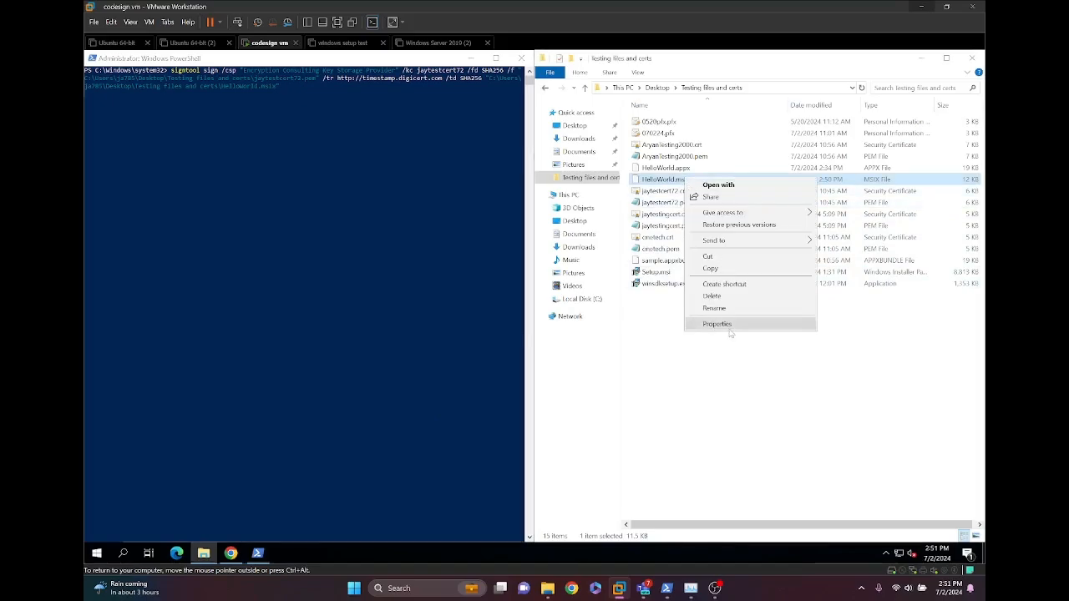
left_click(717, 324)
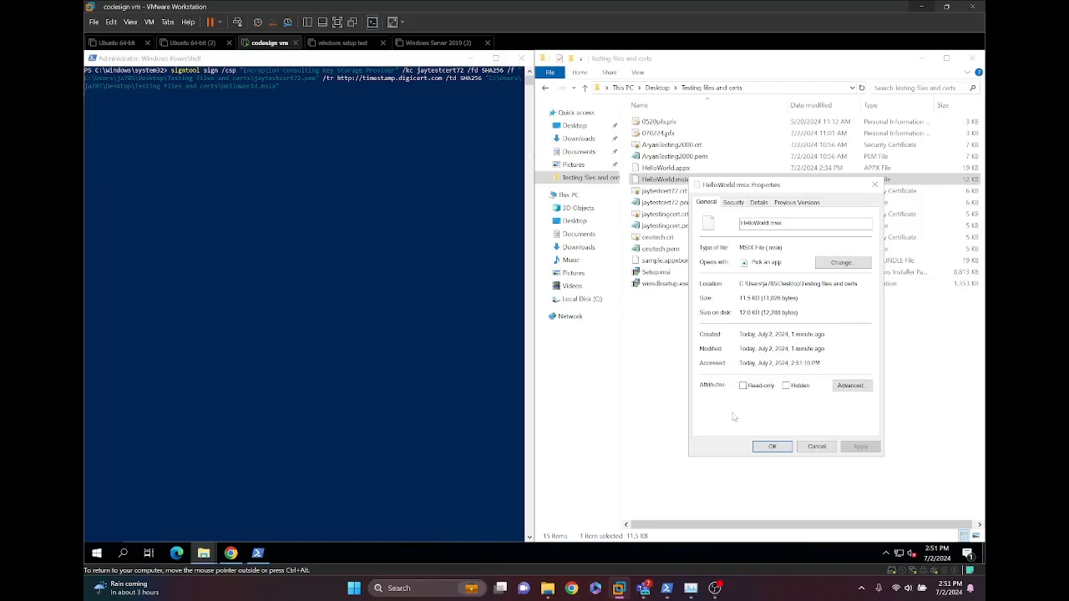
mouse_move(759, 433)
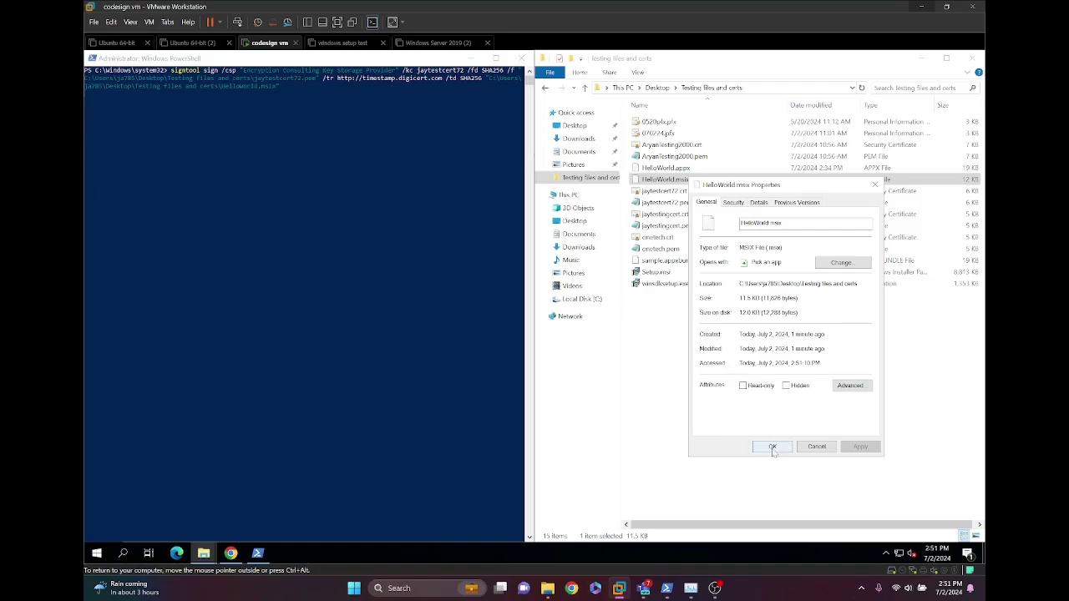
left_click(772, 446)
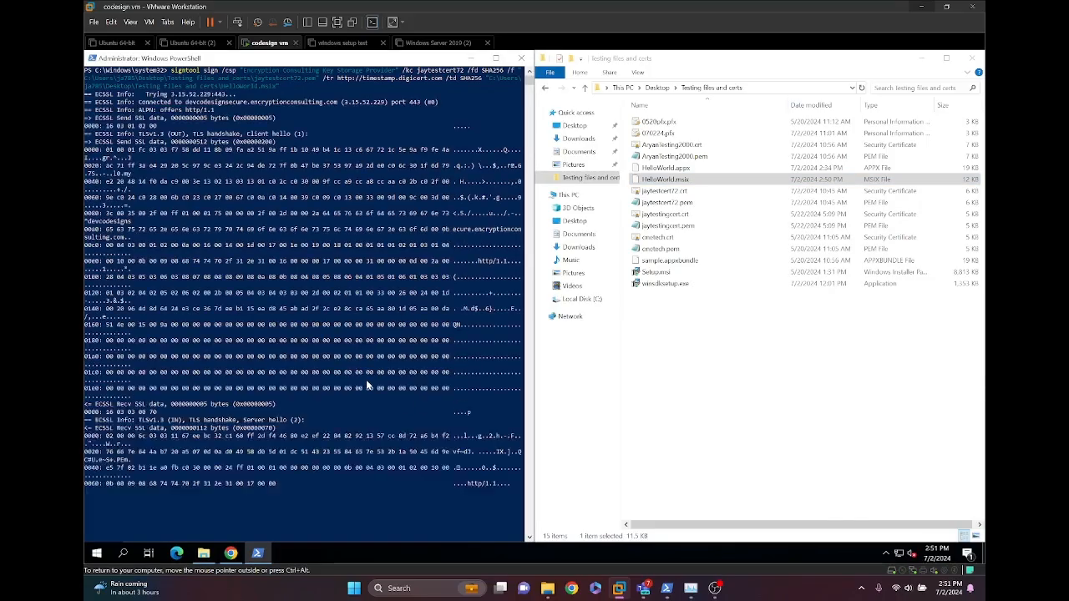
- Scroll through signtool's verbose TLS handshake and signing-request output
scroll("down", 3)
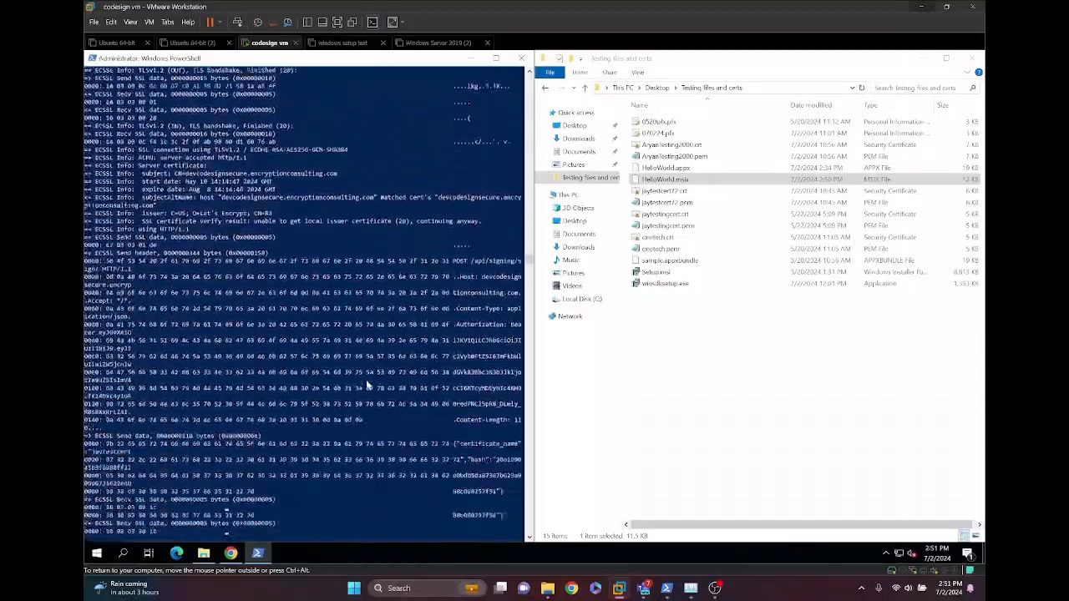
scroll("down", 3)
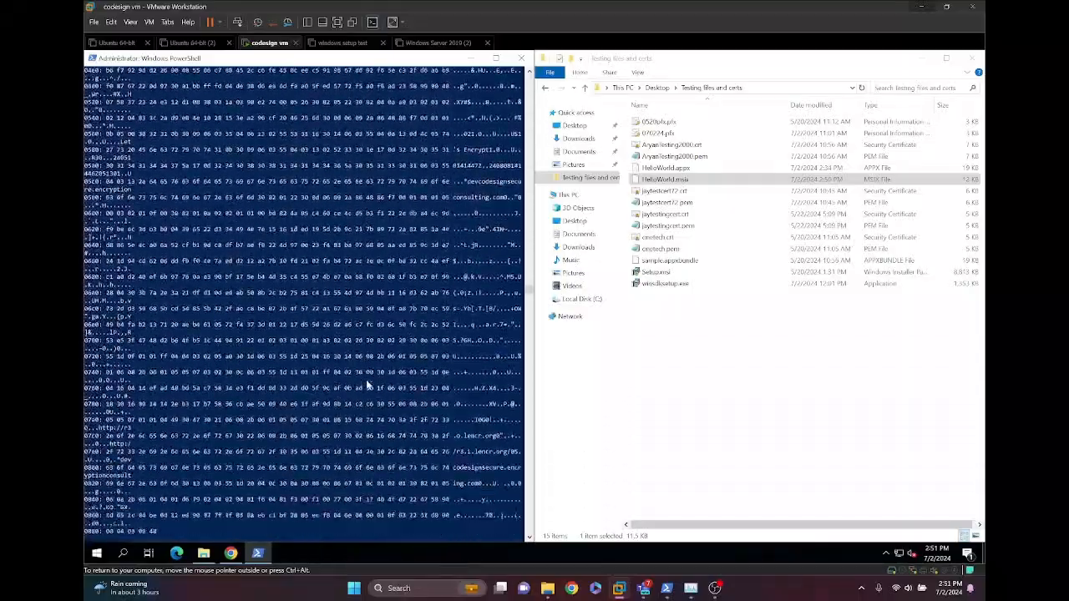